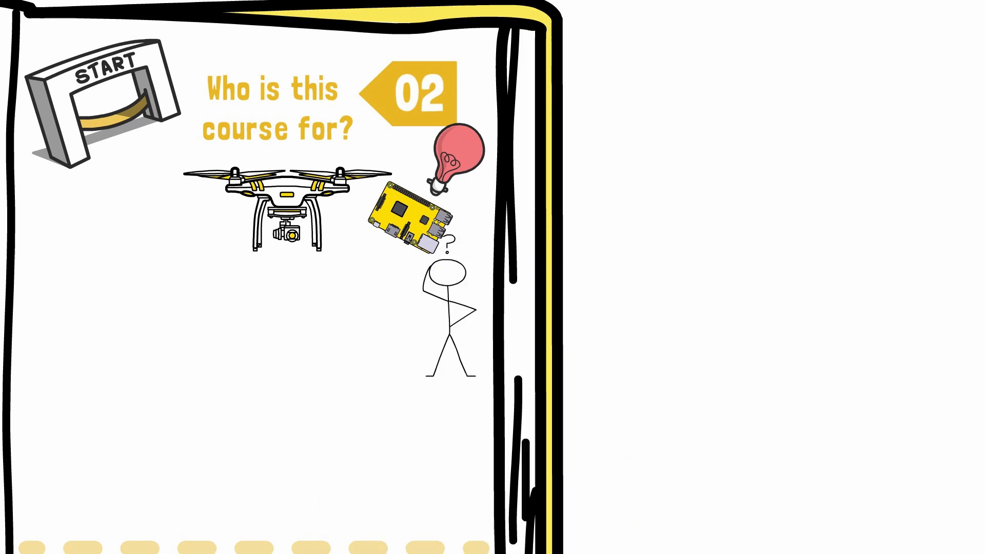
scroll(down, 3)
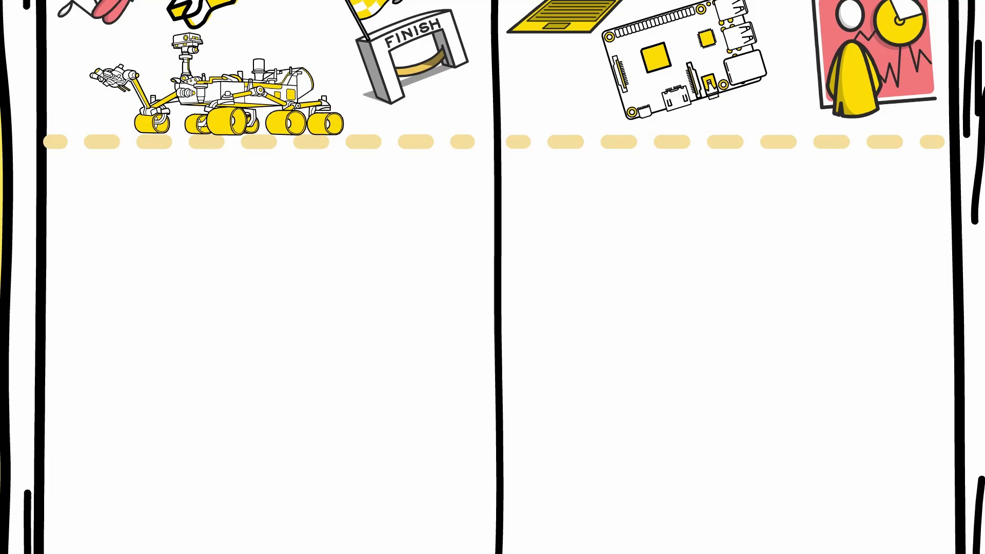